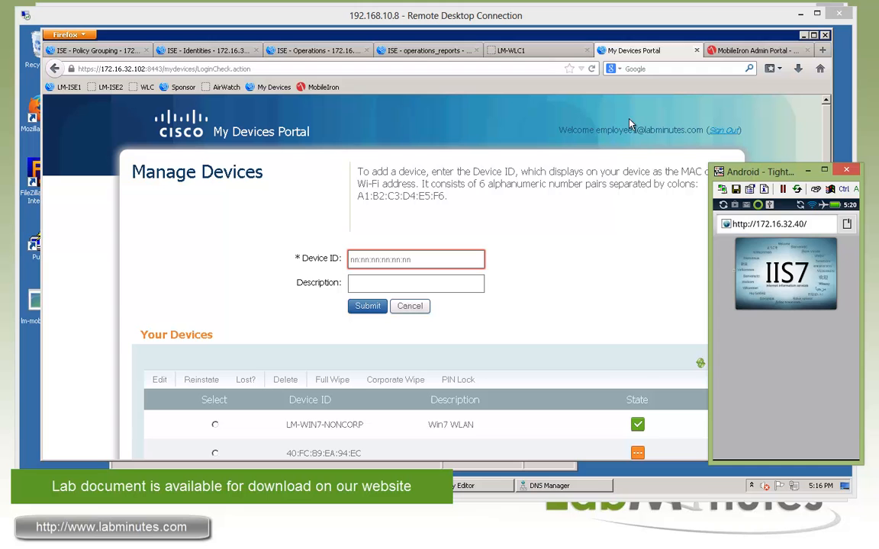
pyautogui.moveTo(777, 336)
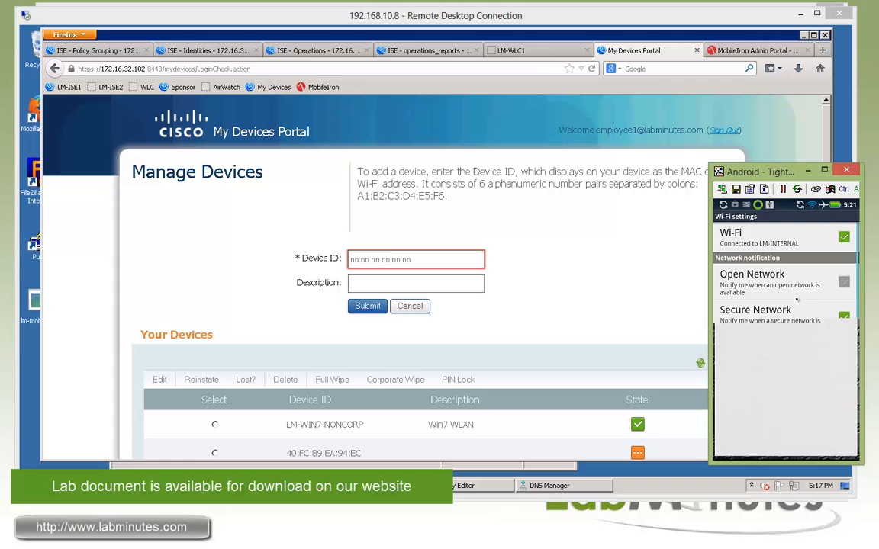
# Minimize the TightVNC Android viewer after confirming Wi-Fi is connected to LM-INTERNAL
pyautogui.click(842, 236)
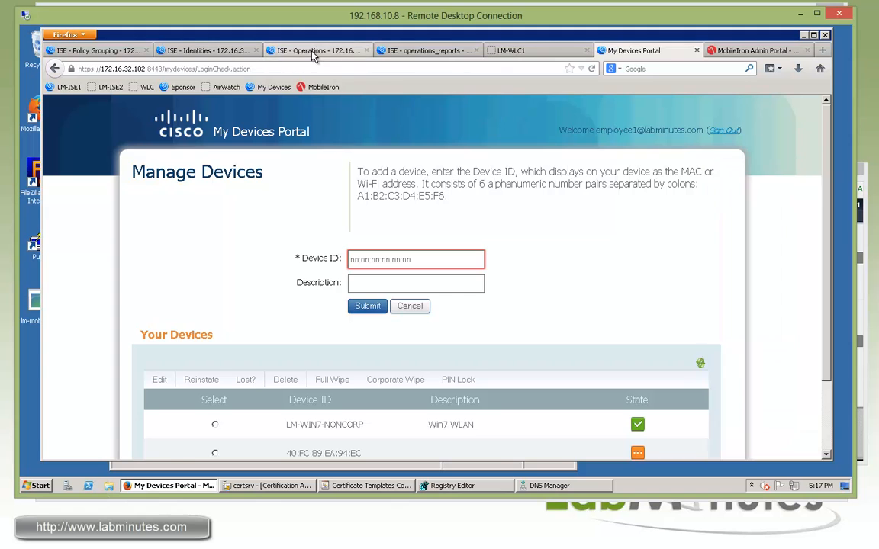
# Refresh the ISE Operations Authentications log until the new Android employee1 entry appears
pyautogui.click(313, 51)
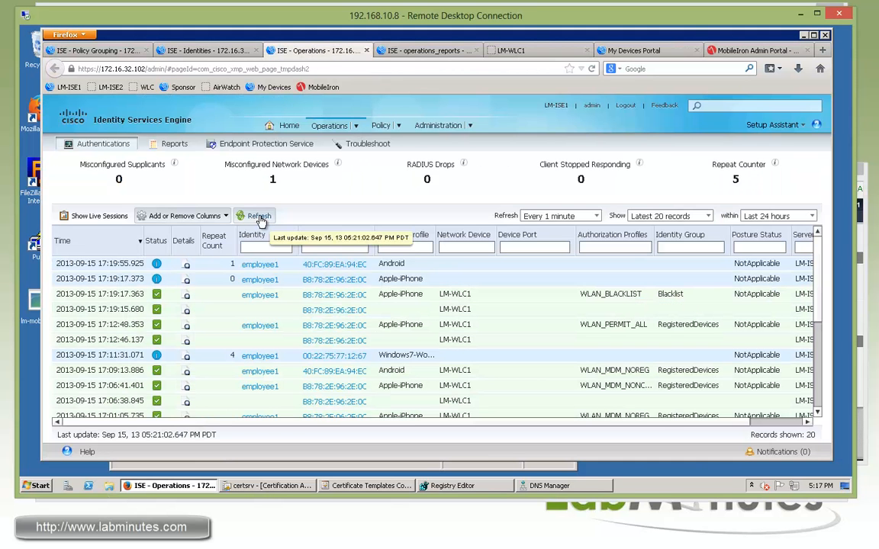
pyautogui.click(258, 215)
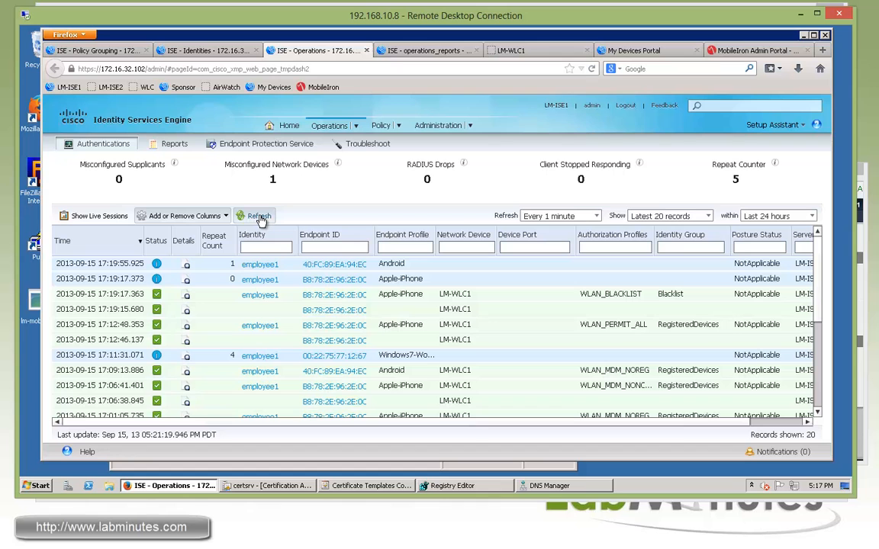
pyautogui.click(259, 216)
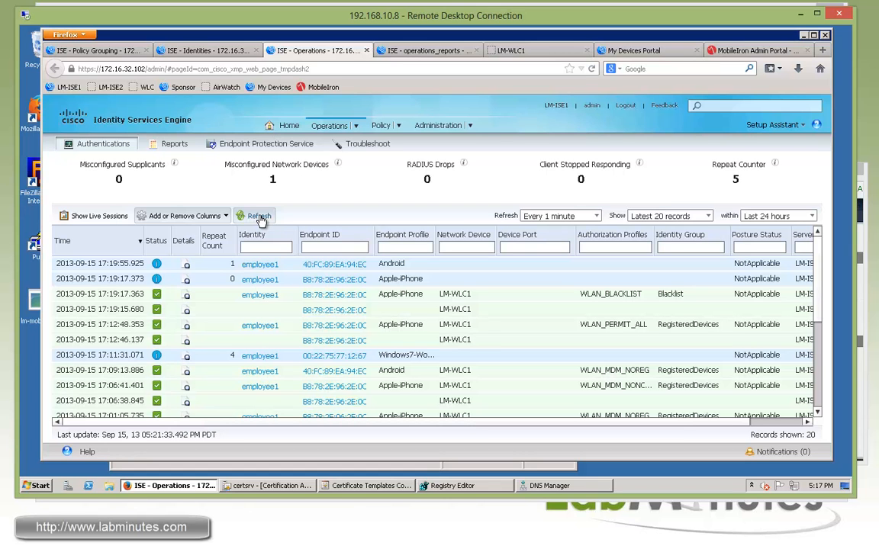
pyautogui.click(259, 215)
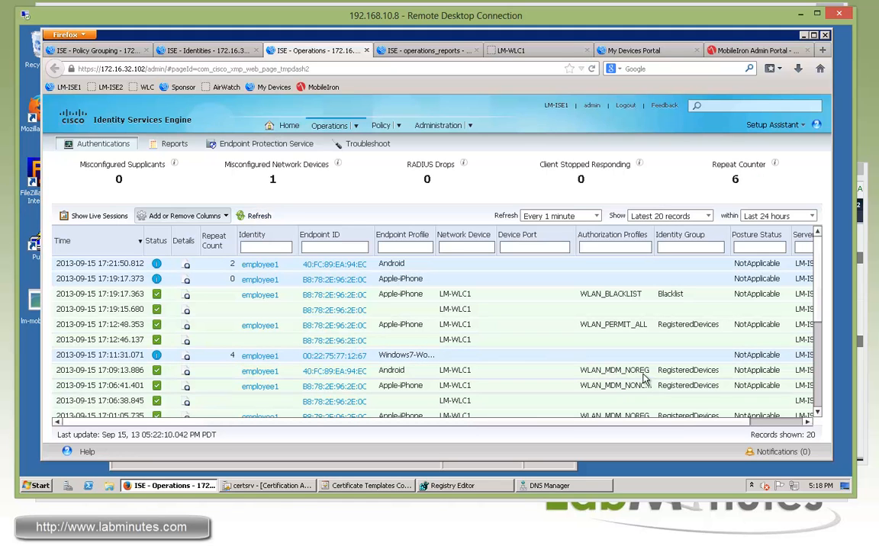
pyautogui.moveTo(402, 375)
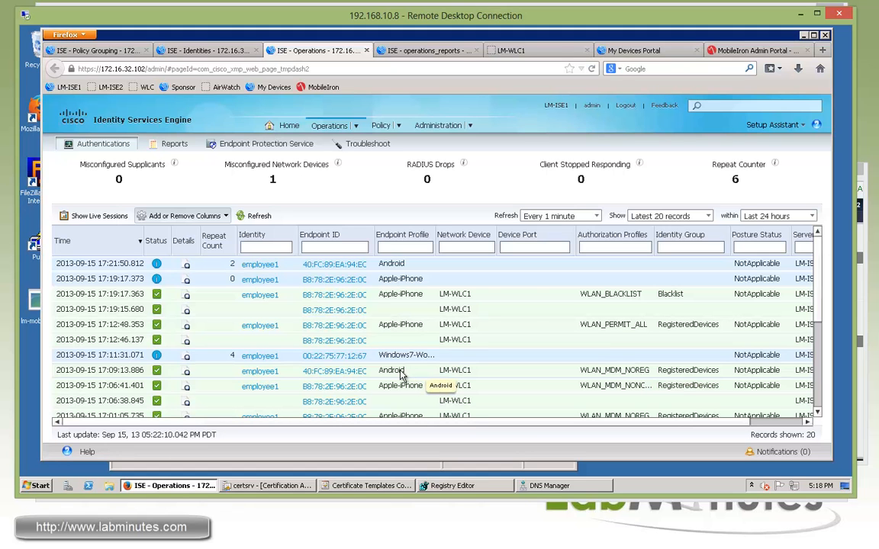
pyautogui.moveTo(626, 379)
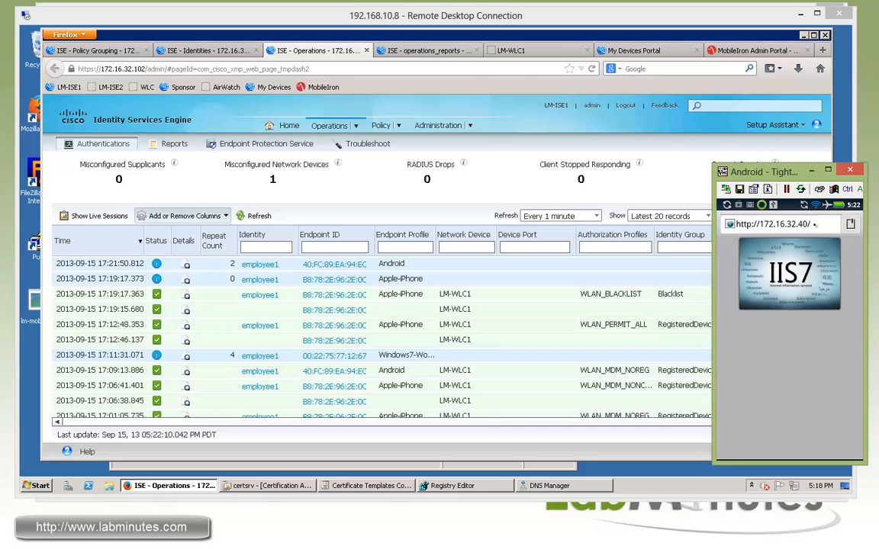
# Reload the phone browser, tap Step 1: Enroll, then Get App for Mobile@Work
pyautogui.click(775, 225)
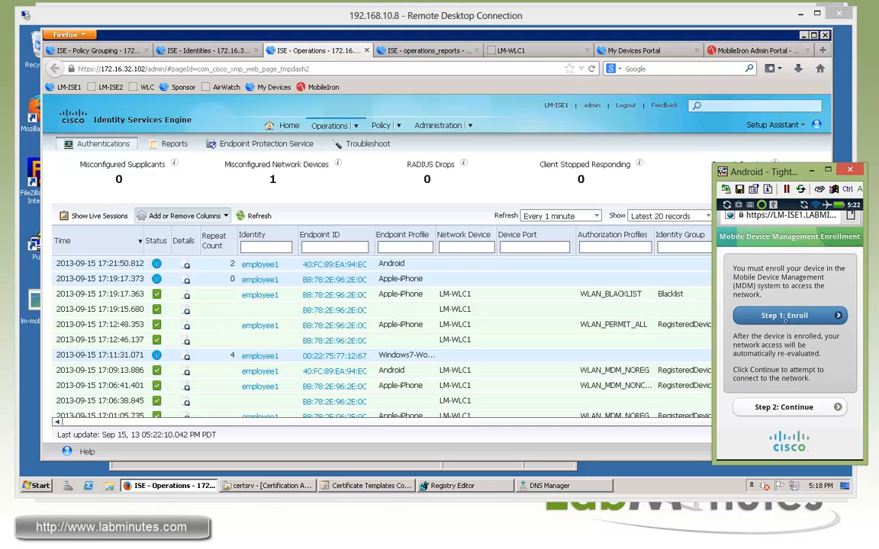
pyautogui.click(789, 315)
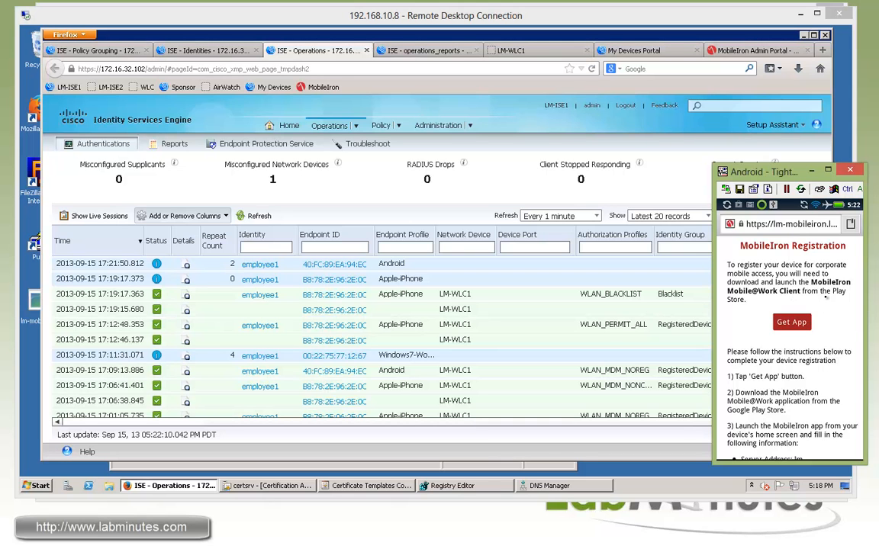
pyautogui.click(791, 321)
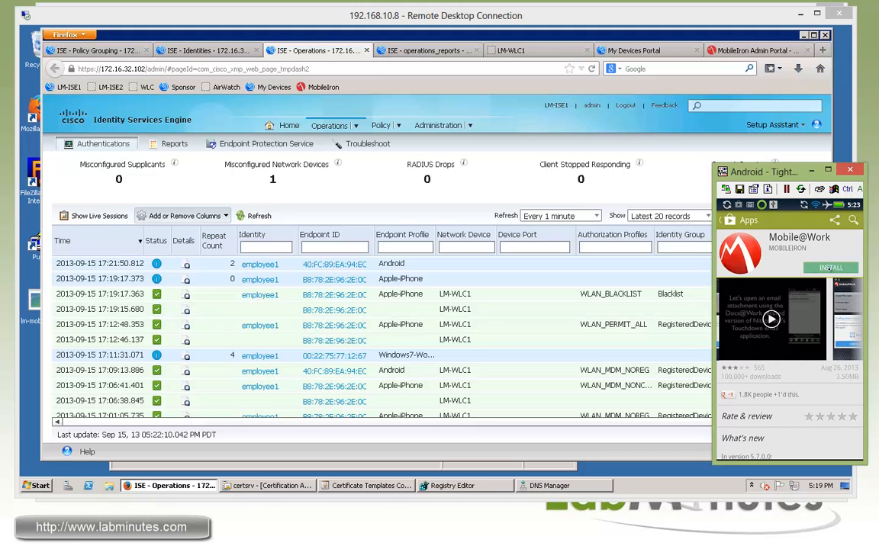
# Install Mobile@Work, accepting its permissions and allowing automatic updates
pyautogui.click(829, 268)
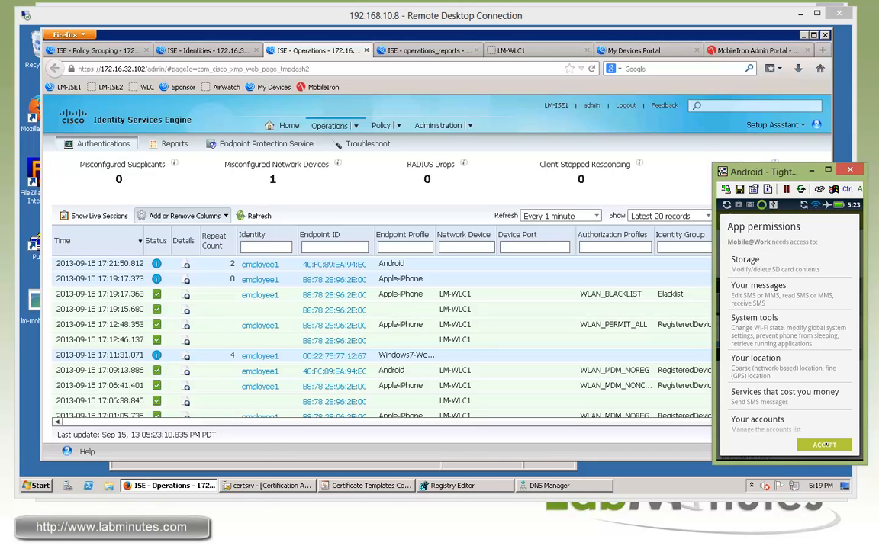
pyautogui.click(822, 445)
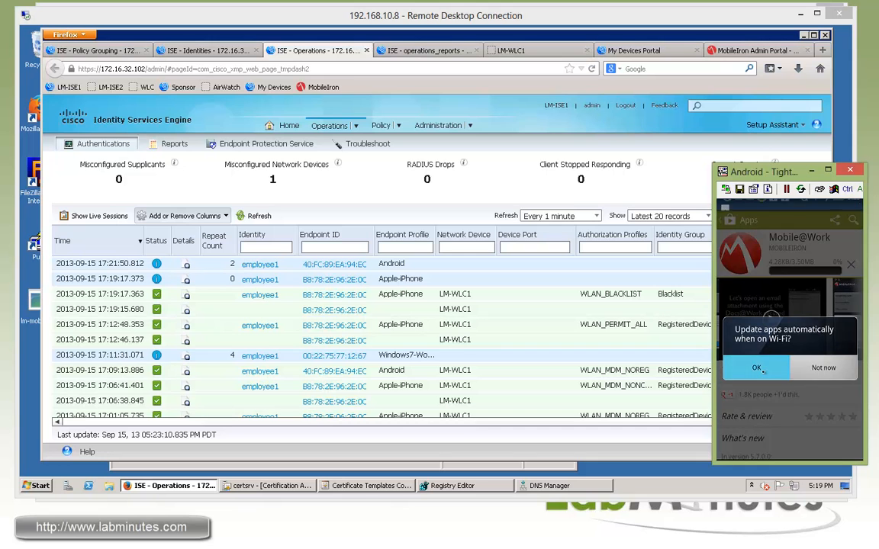
pyautogui.click(757, 369)
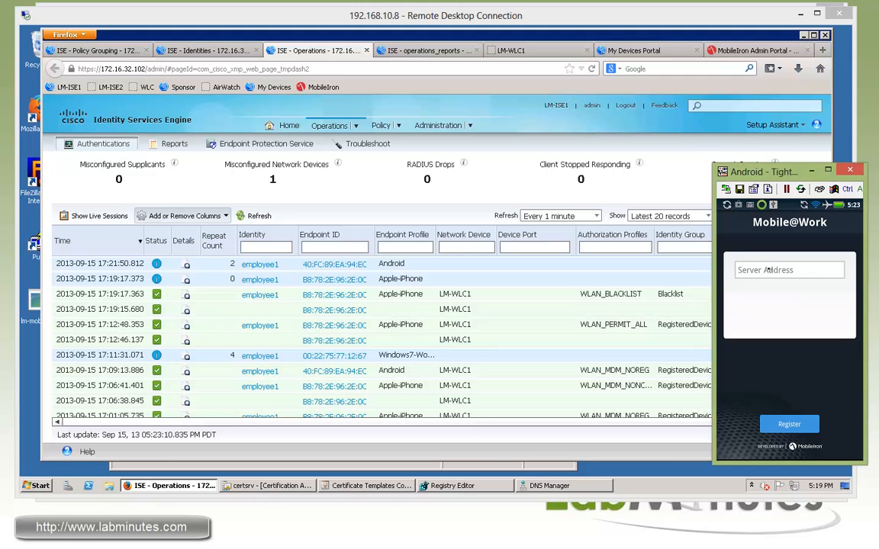
# Register Mobile@Work to the lm-mobileiron server as employee1, trusting its certificate
pyautogui.click(789, 270)
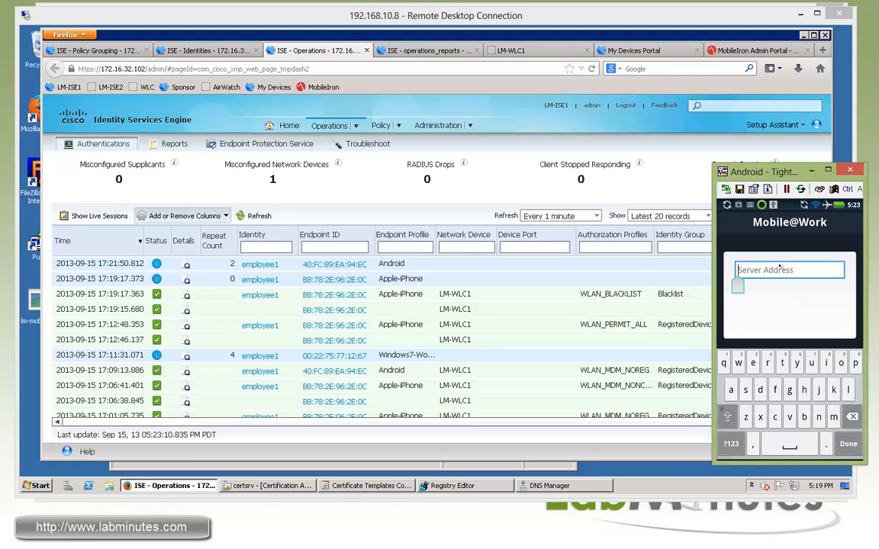
pyautogui.write('lm')
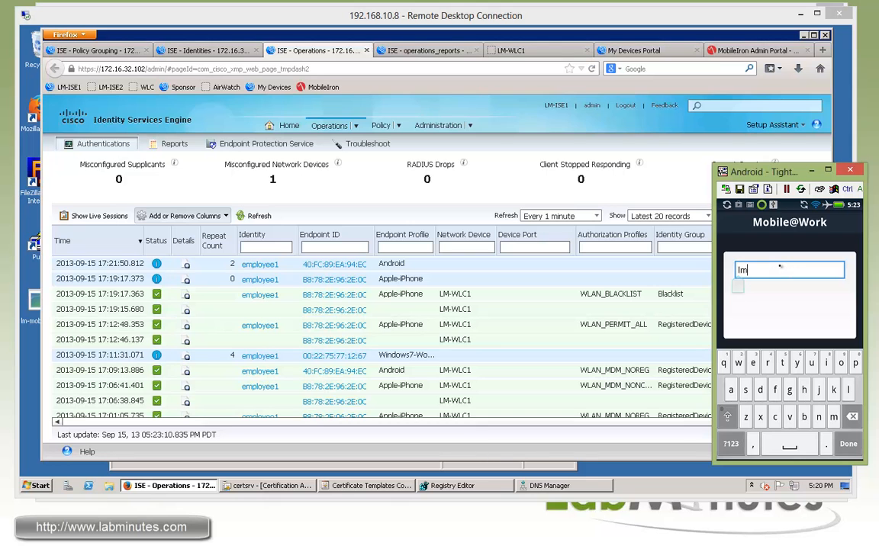
pyautogui.write('-')
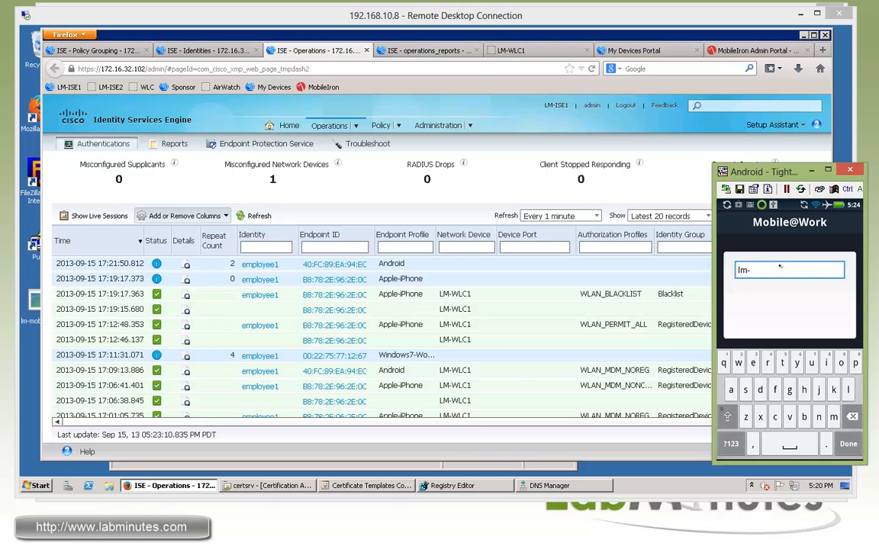
pyautogui.write('mobileiron.labminutes.com')
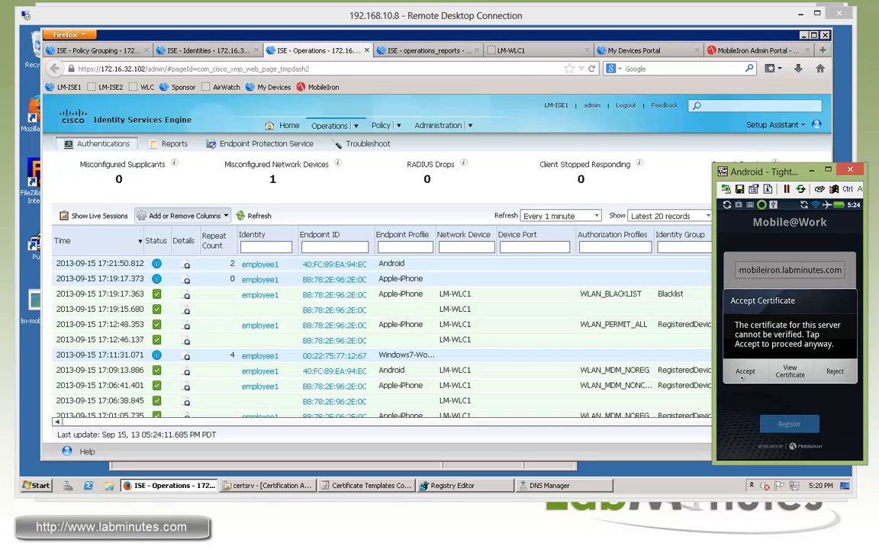
pyautogui.click(744, 372)
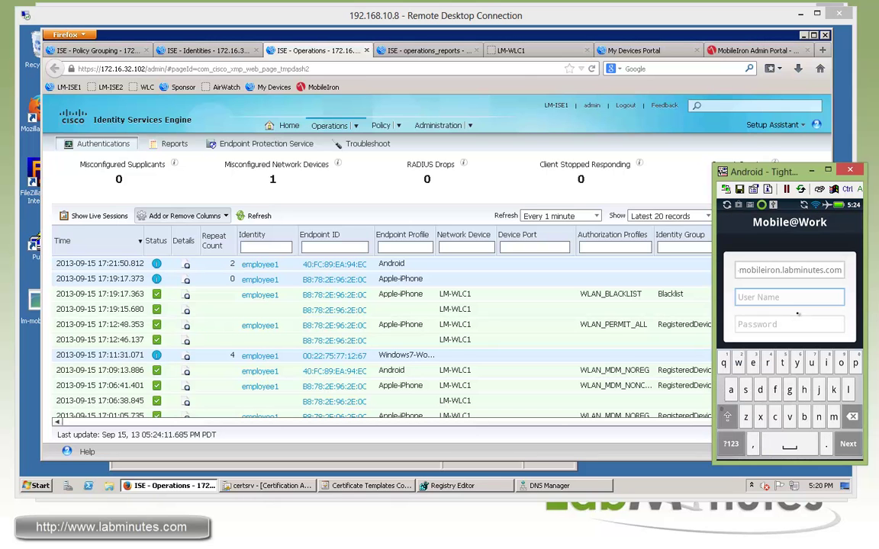
pyautogui.write('employee1')
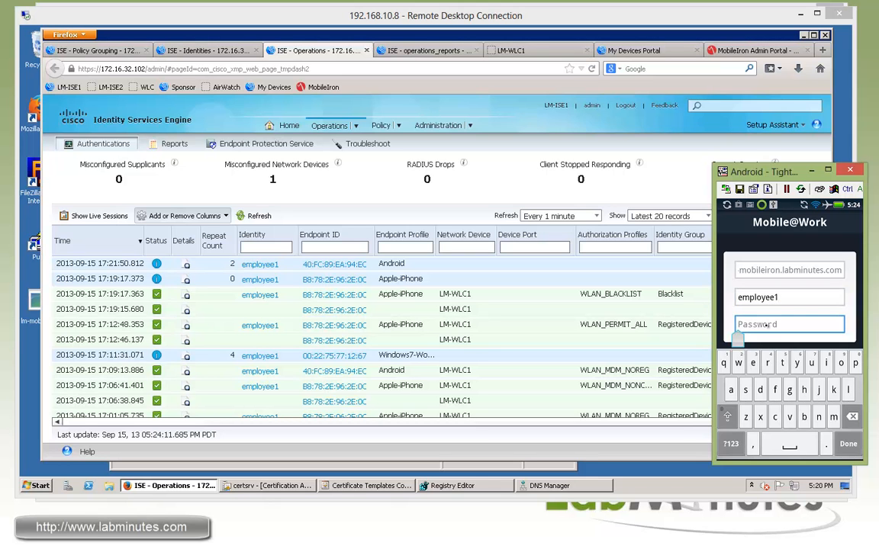
pyautogui.write('password')
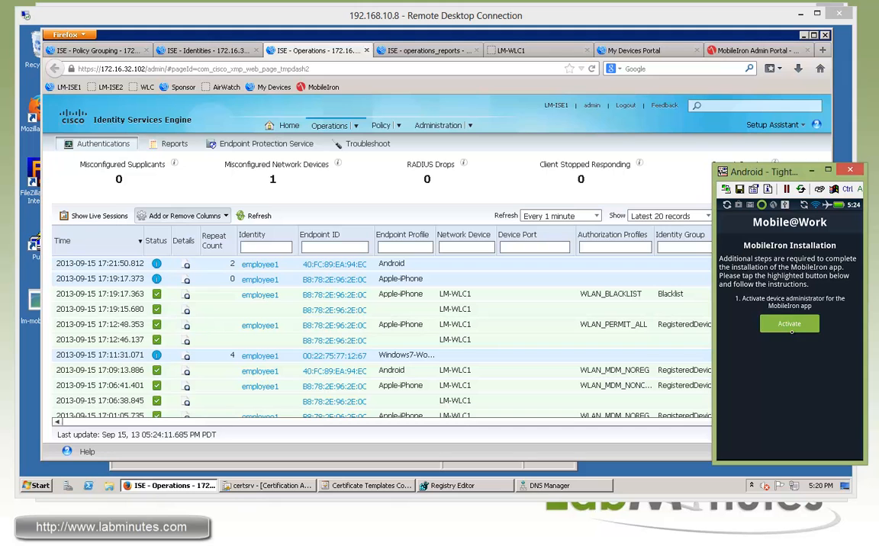
# Activate MobileIron as device administrator and set a screen-lock PIN
pyautogui.click(789, 323)
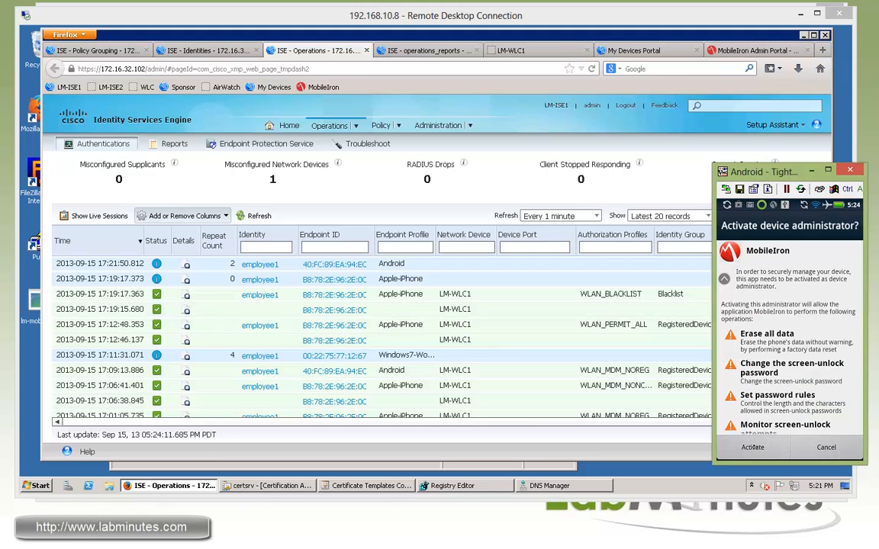
pyautogui.click(753, 447)
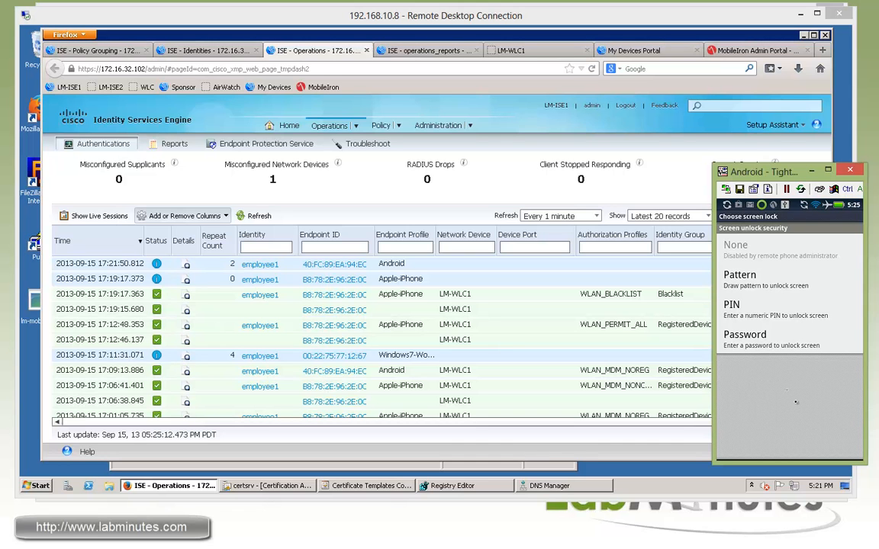
pyautogui.moveTo(758, 306)
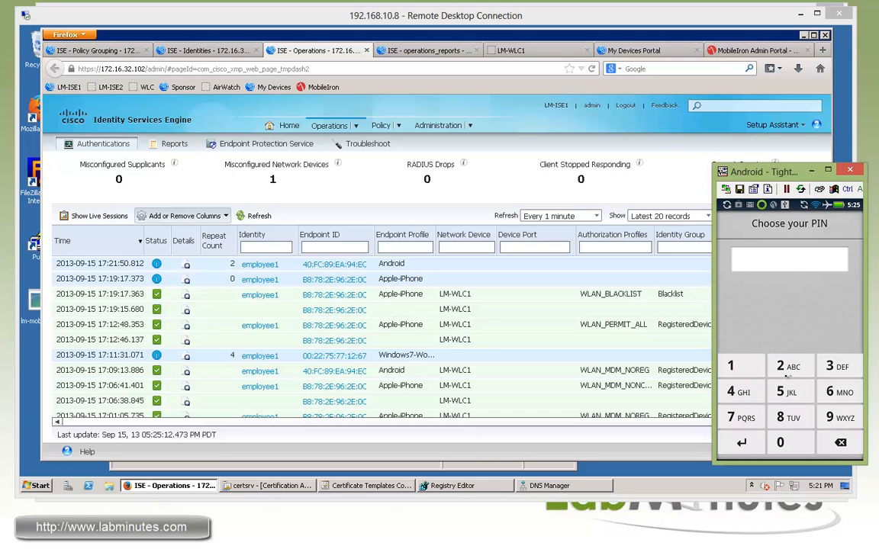
pyautogui.click(732, 366)
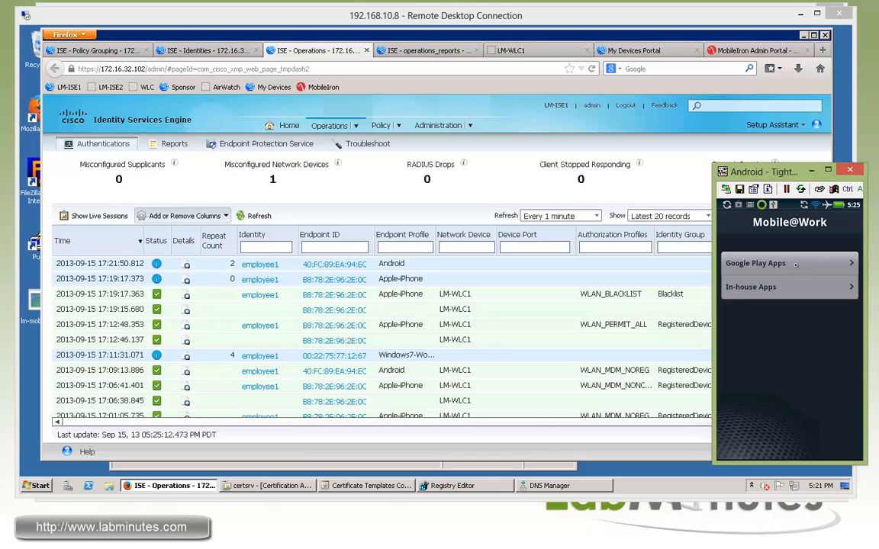
# Open the Google Play Apps section in Mobile@Work
pyautogui.click(788, 263)
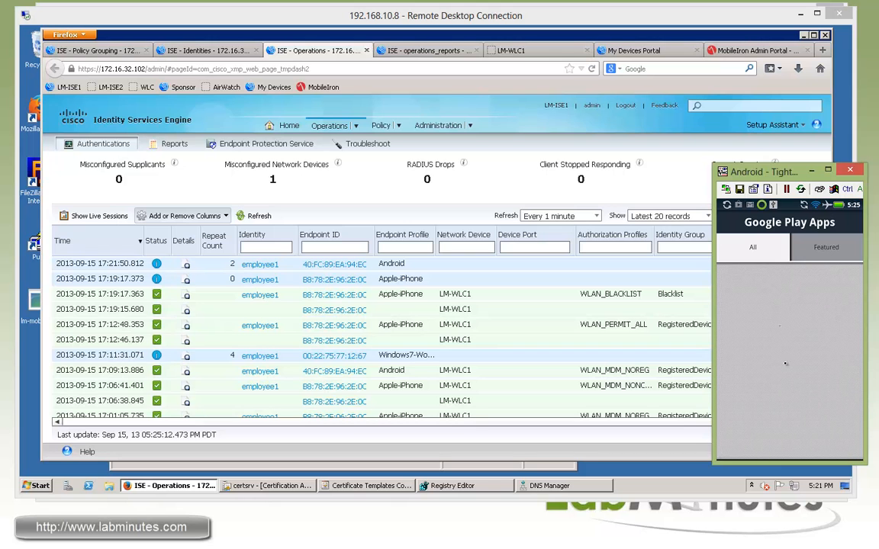
pyautogui.moveTo(795, 337)
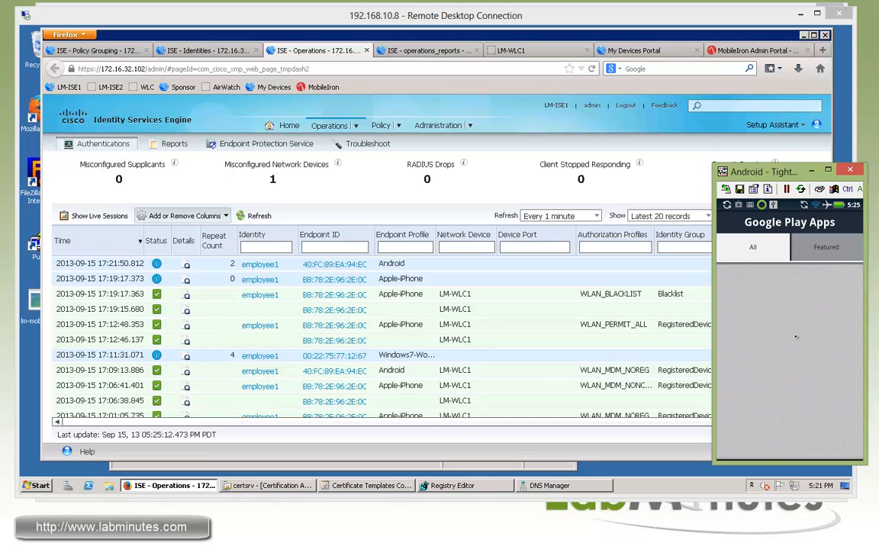
pyautogui.moveTo(819, 329)
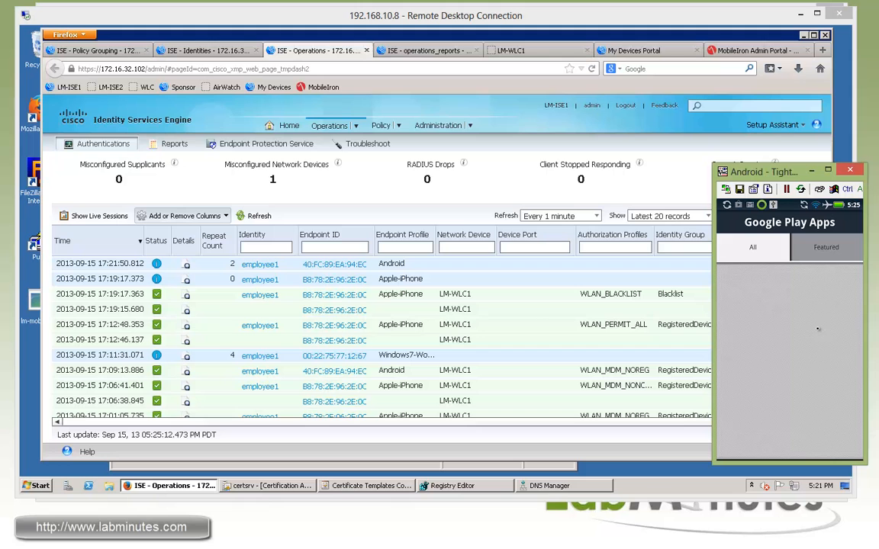
pyautogui.moveTo(780, 291)
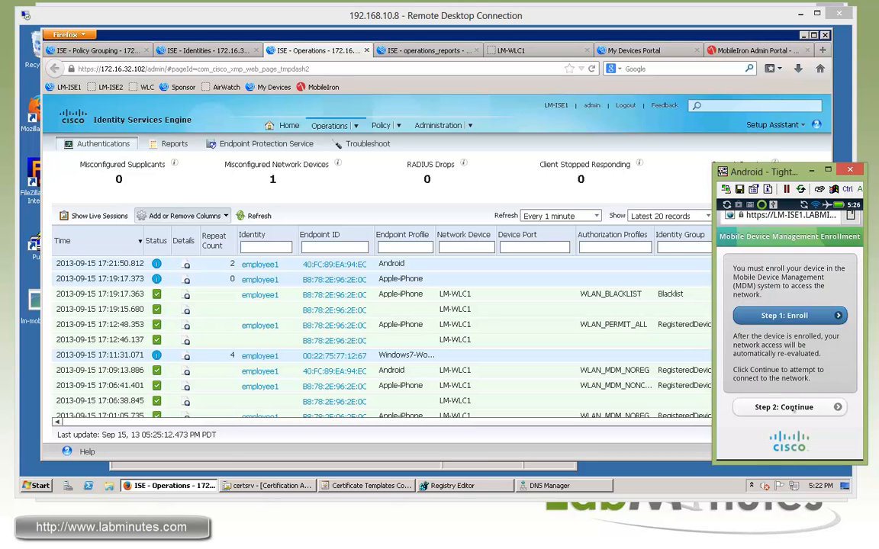
# Continue the network connection, then refresh ISE to show Android authorized with WLAN_PERMIT_ALL
pyautogui.click(789, 407)
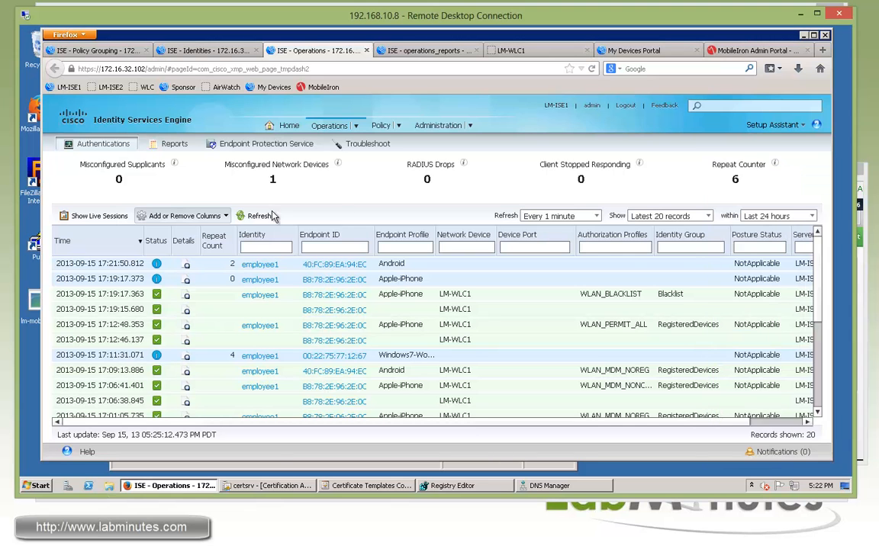
pyautogui.click(258, 215)
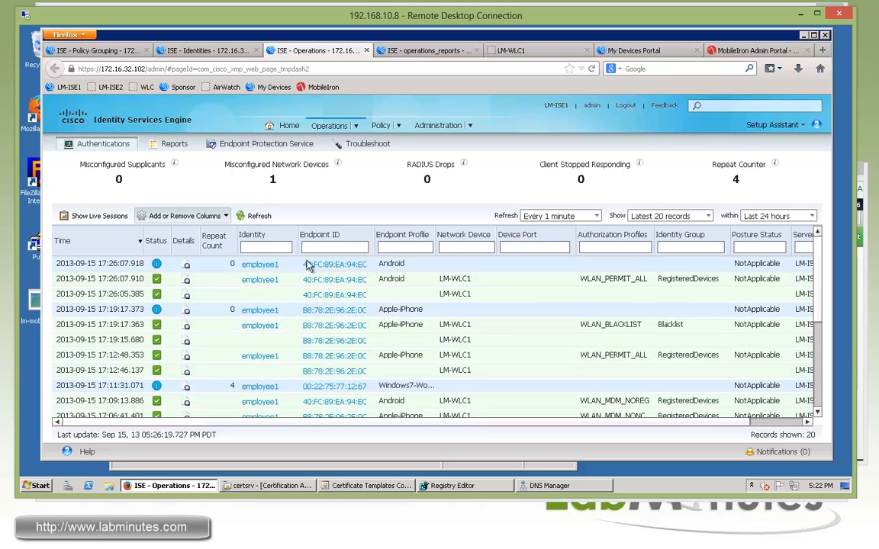
pyautogui.moveTo(637, 290)
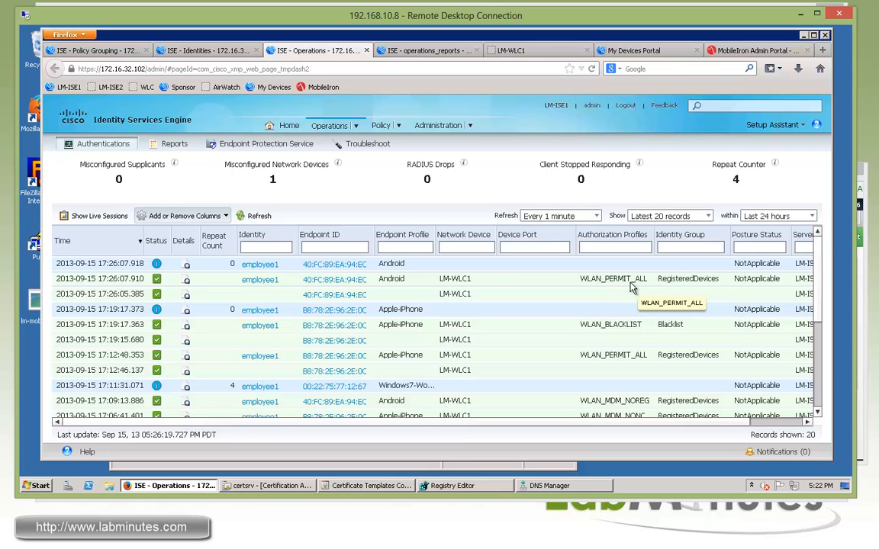
pyautogui.moveTo(636, 286)
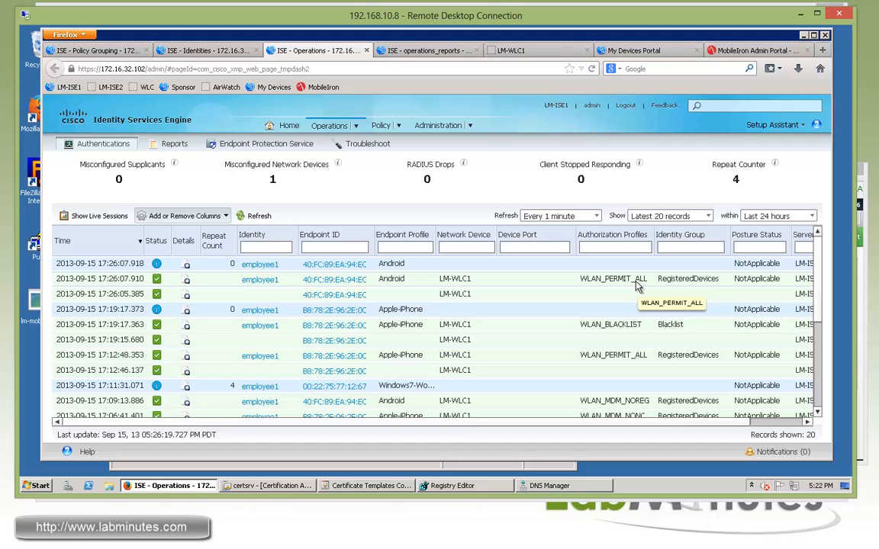
pyautogui.moveTo(620, 286)
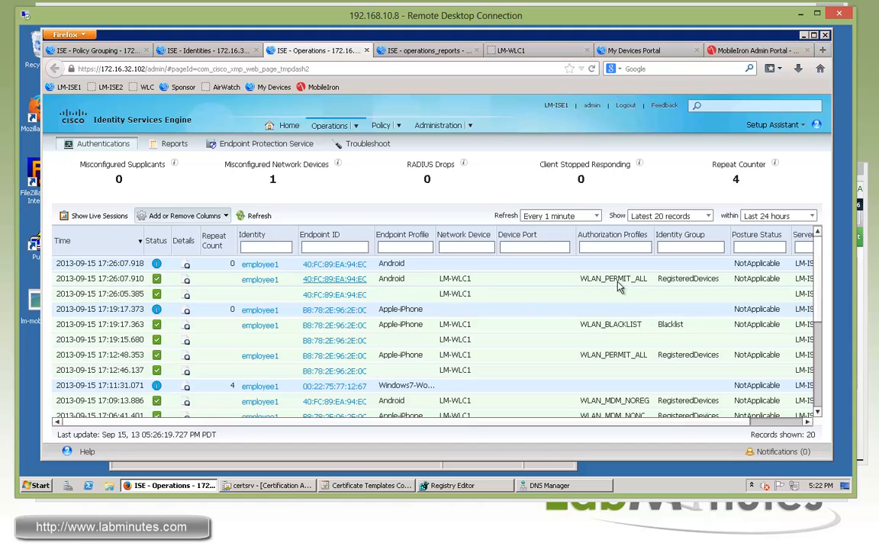
pyautogui.moveTo(628, 289)
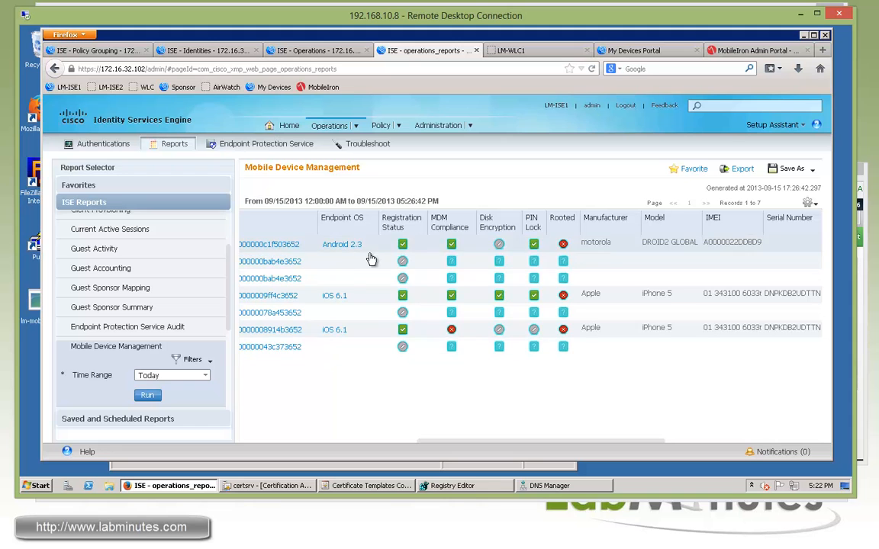
pyautogui.moveTo(402, 244)
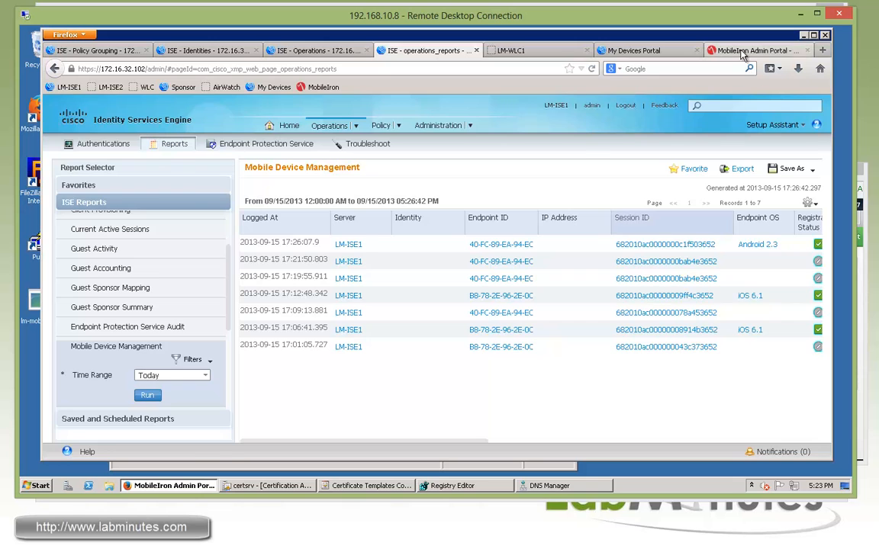
# Switch to the MobileIron Admin Portal to view Employee1's active DROID2 GLOBAL device
pyautogui.click(759, 48)
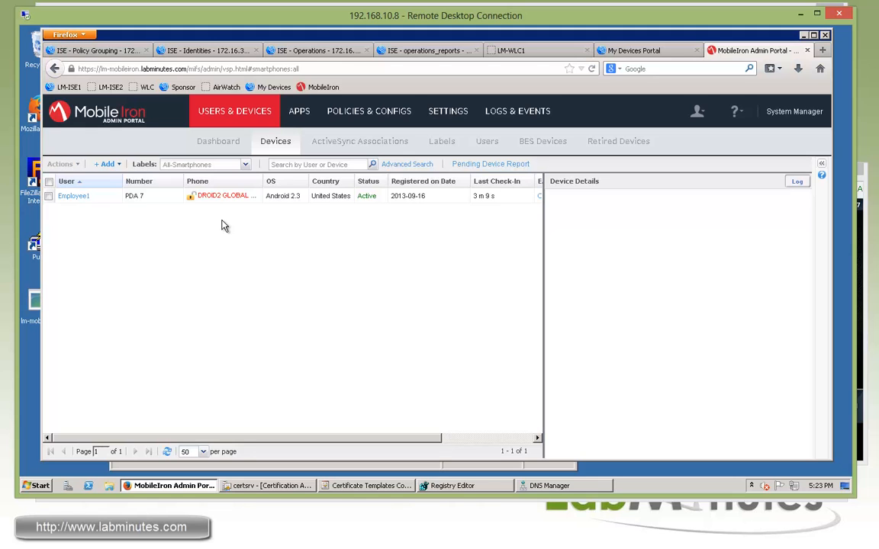
pyautogui.moveTo(204, 223)
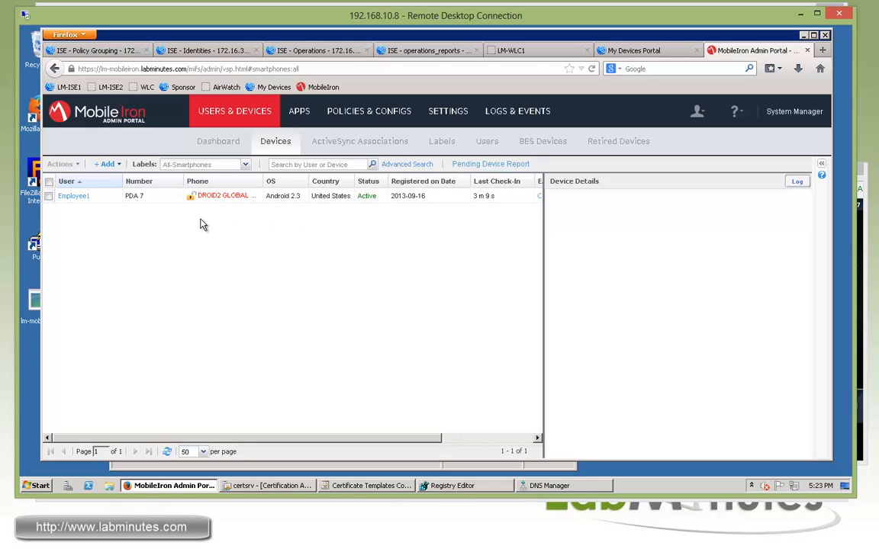
pyautogui.moveTo(597, 154)
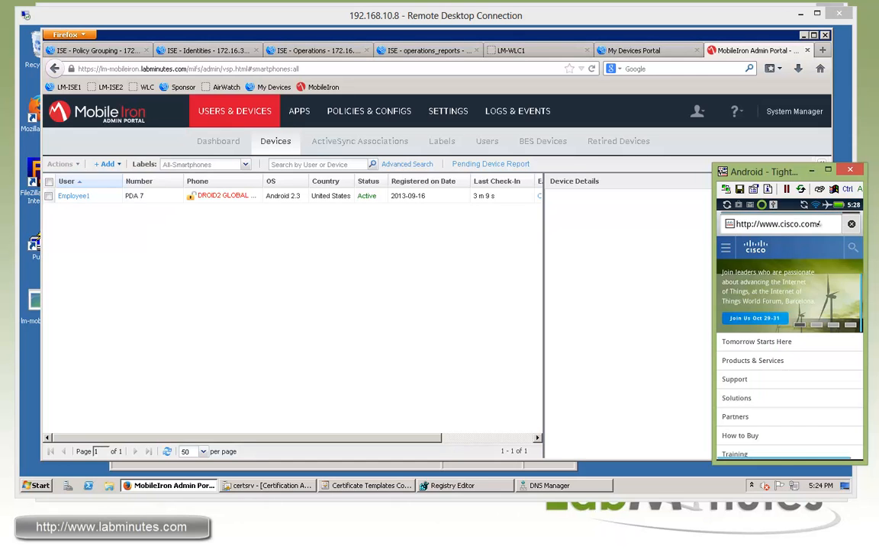
pyautogui.click(777, 224)
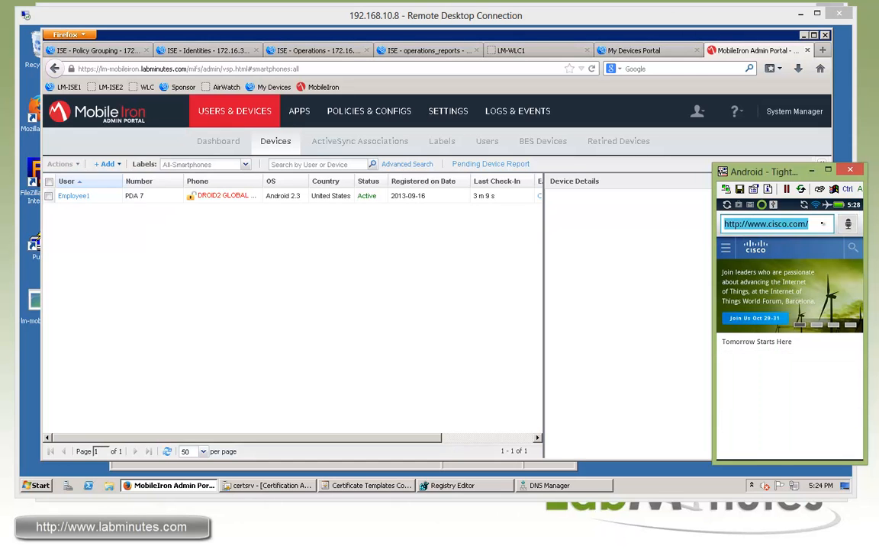
pyautogui.write('172.15.')
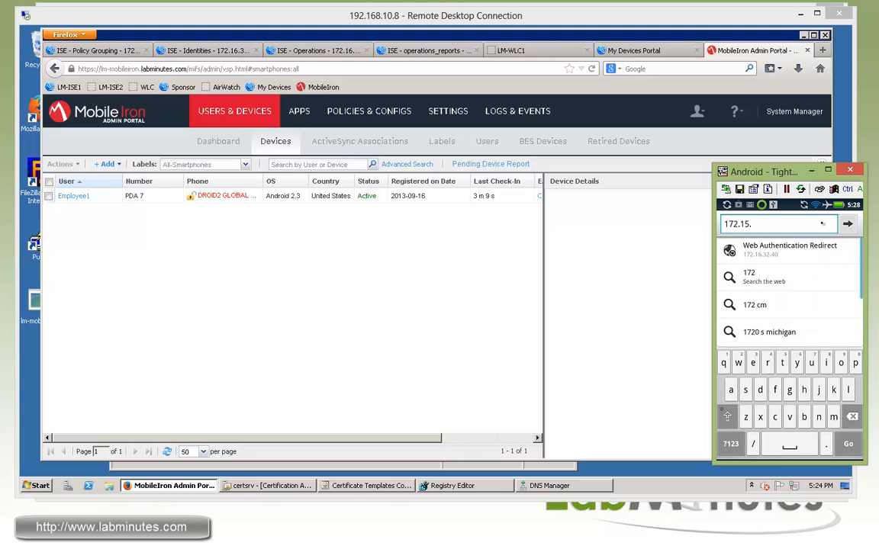
pyautogui.click(788, 249)
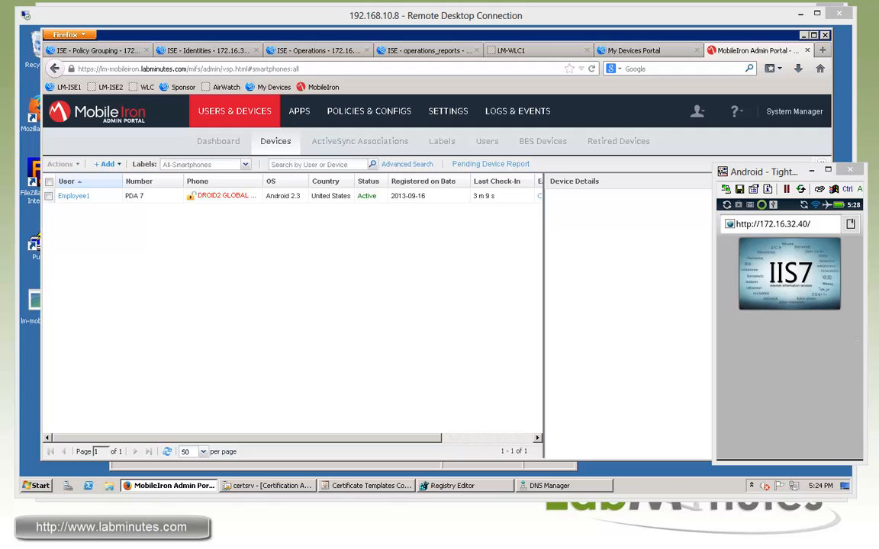
pyautogui.moveTo(583, 309)
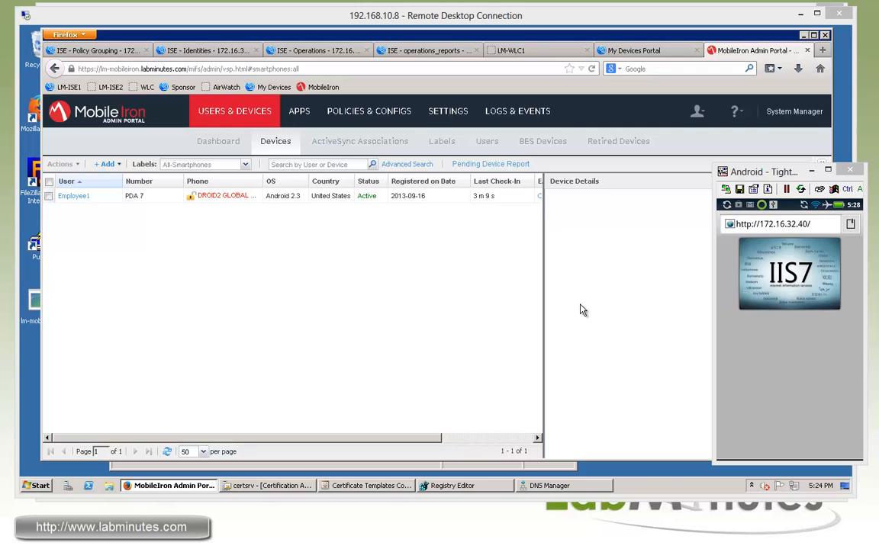
pyautogui.moveTo(651, 49)
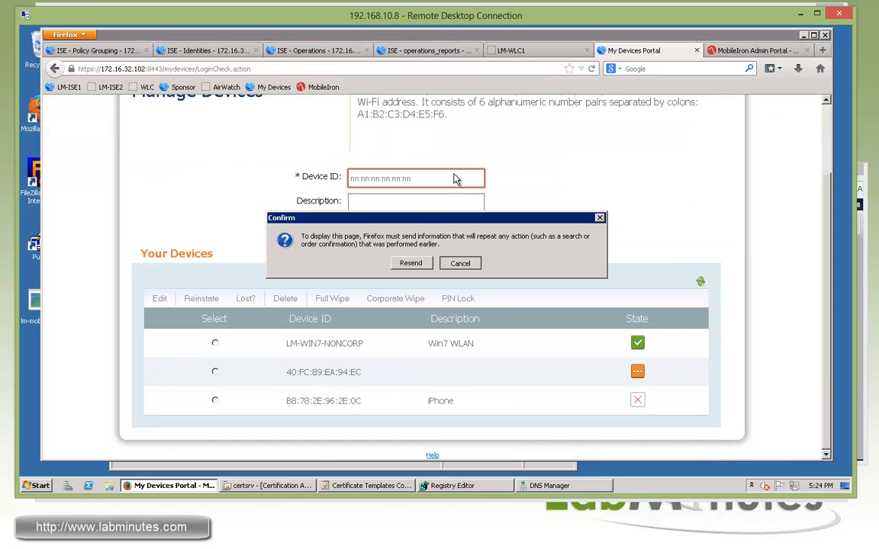
# Dismiss the resend prompt and sign back in to My Devices Portal as employee1
pyautogui.click(460, 263)
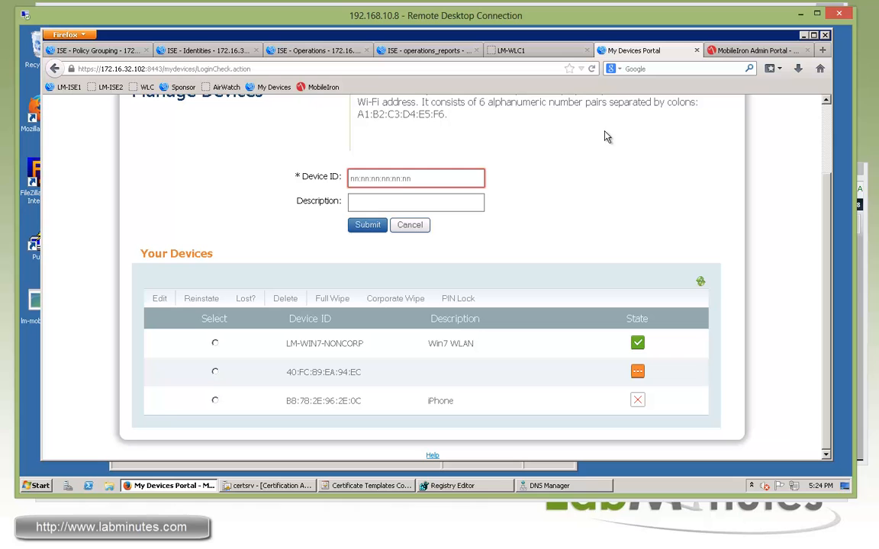
pyautogui.moveTo(603, 234)
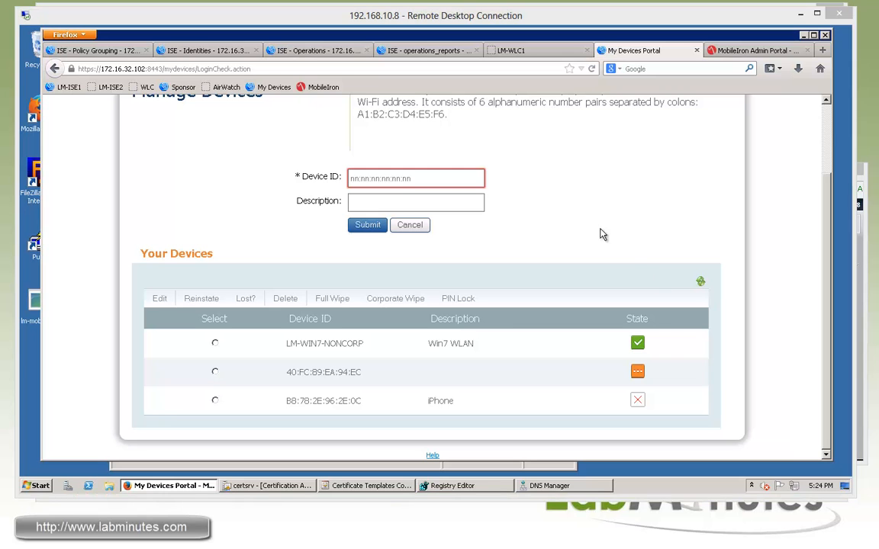
pyautogui.click(215, 371)
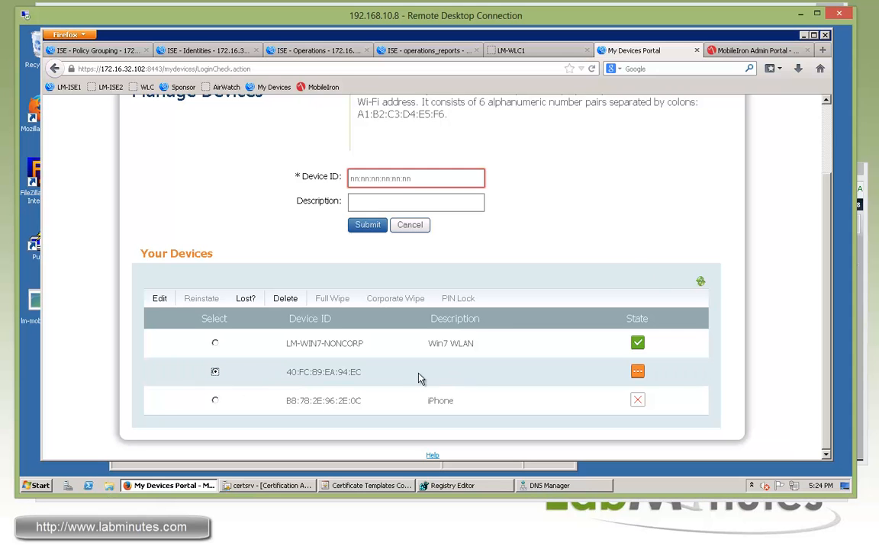
pyautogui.moveTo(458, 303)
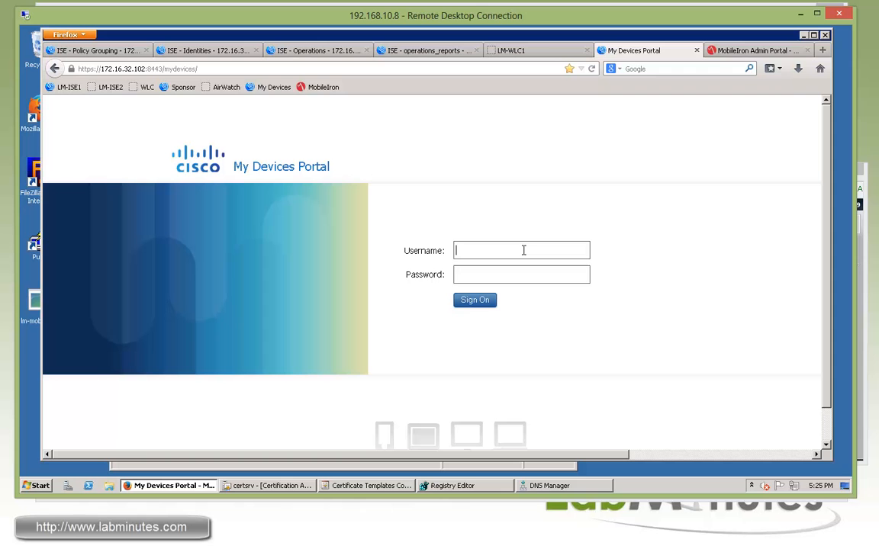
pyautogui.write('emplo')
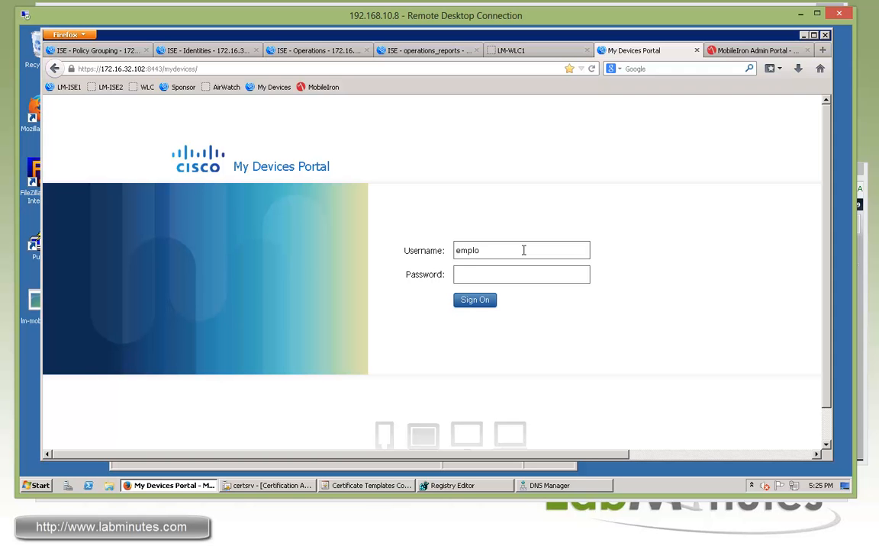
pyautogui.click(475, 300)
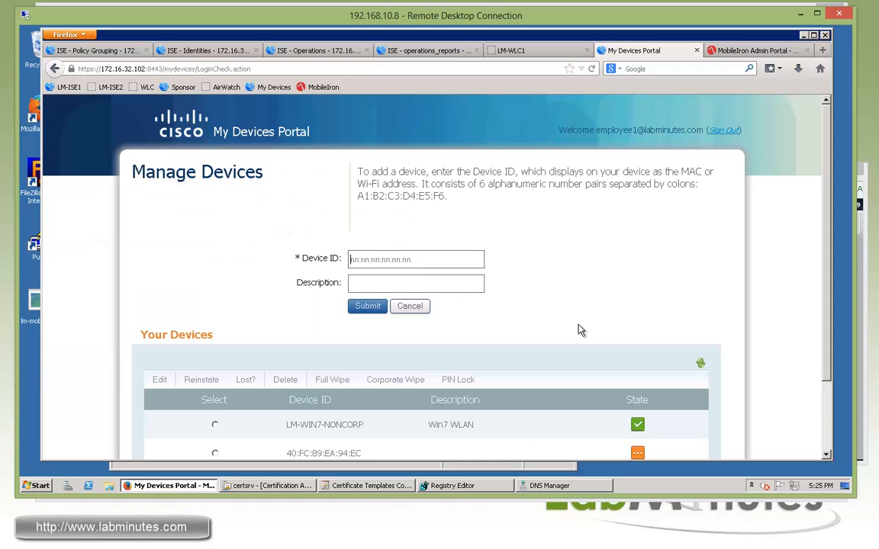
# Select device 40:FC:89:EA:94:EC and PIN-lock it
pyautogui.scroll(-3)
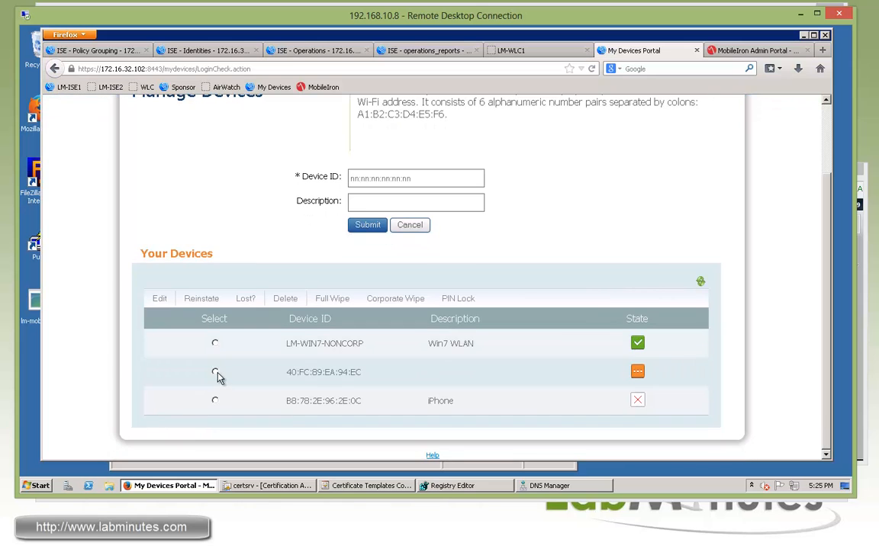
pyautogui.click(214, 372)
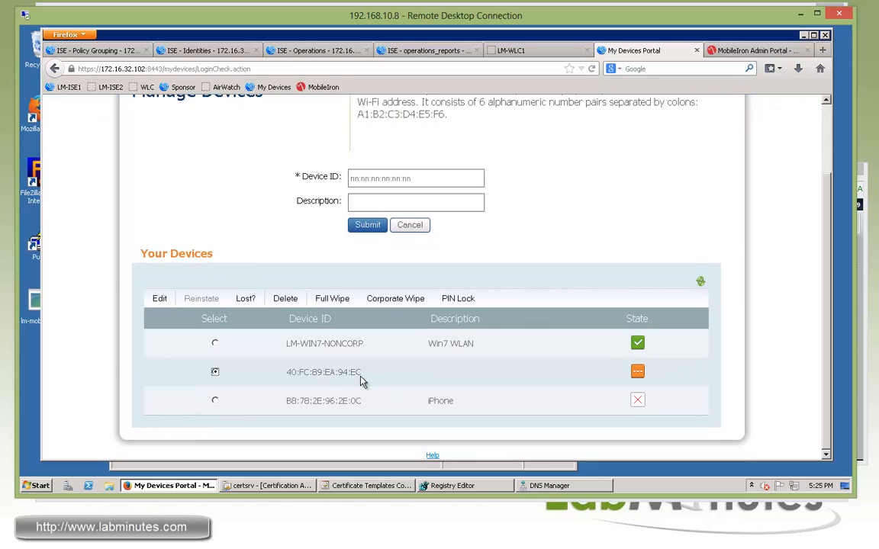
pyautogui.click(317, 50)
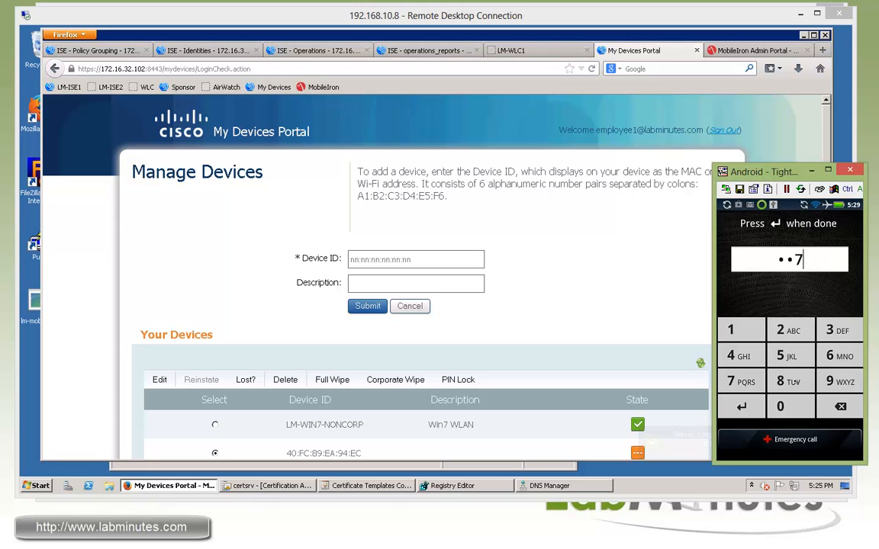
# Unlock the phone with its PIN, then issue and confirm a corporate wipe
pyautogui.press('Return')
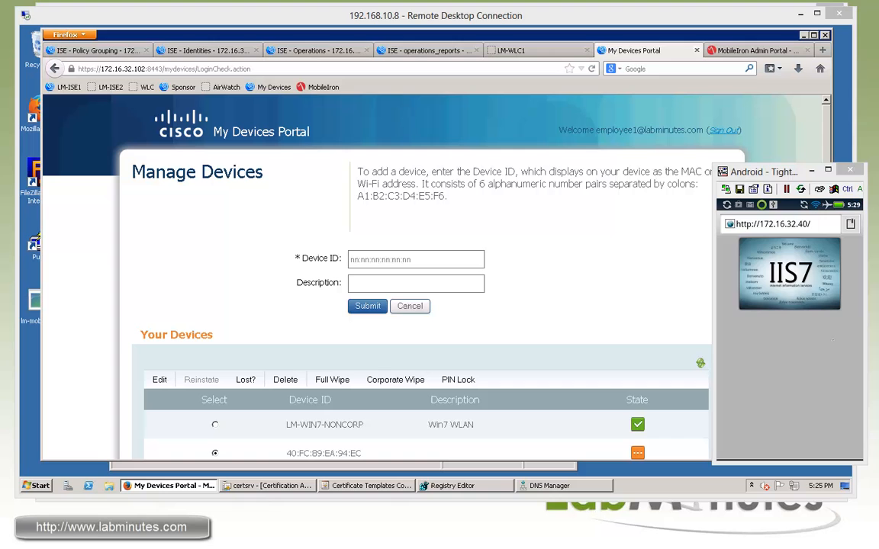
pyautogui.click(396, 379)
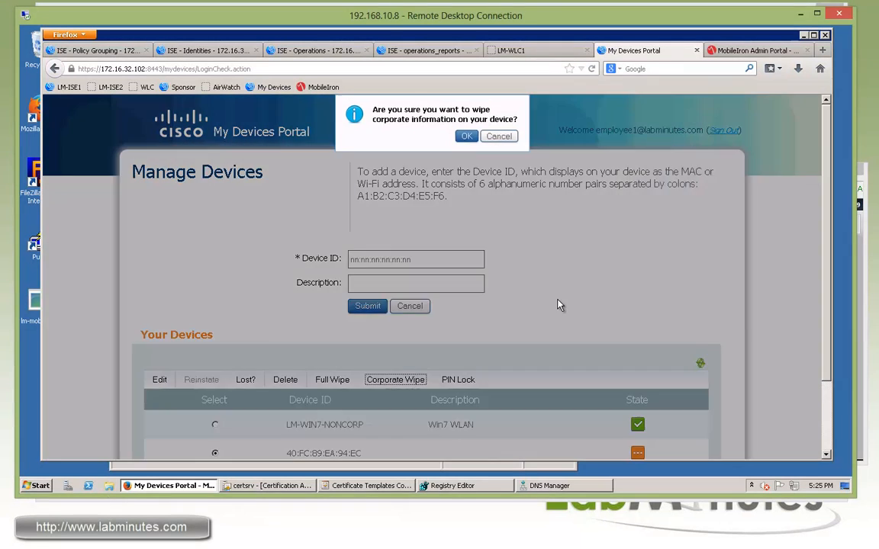
pyautogui.click(466, 136)
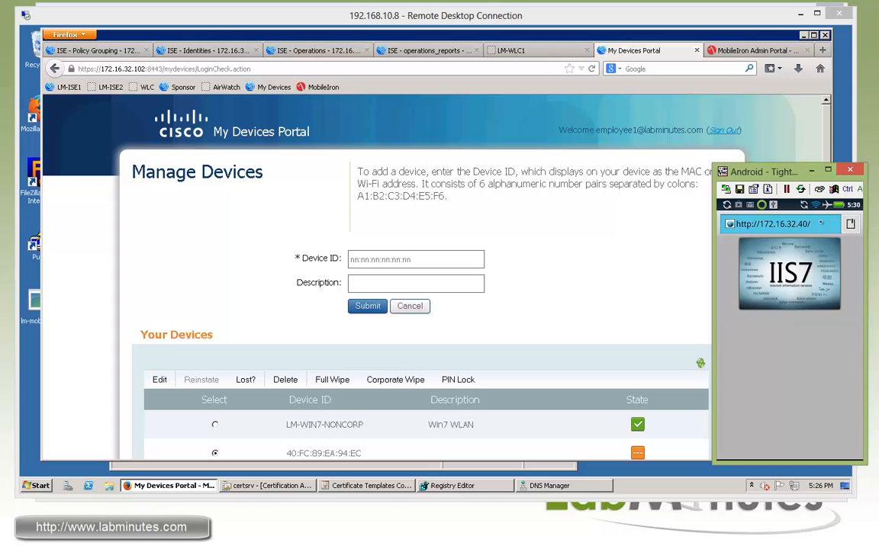
# Load cisco.com on the phone, then mark the Android device as lost
pyautogui.write('cisco.com')
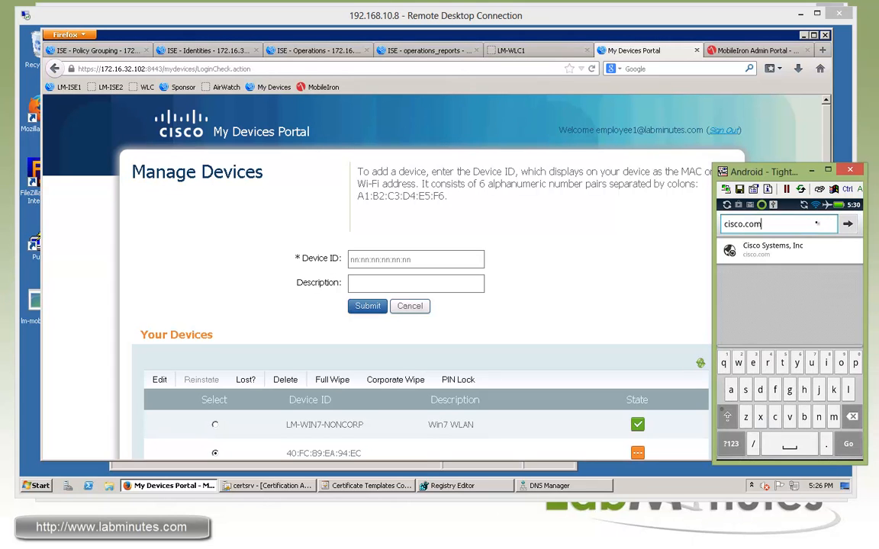
pyautogui.click(852, 224)
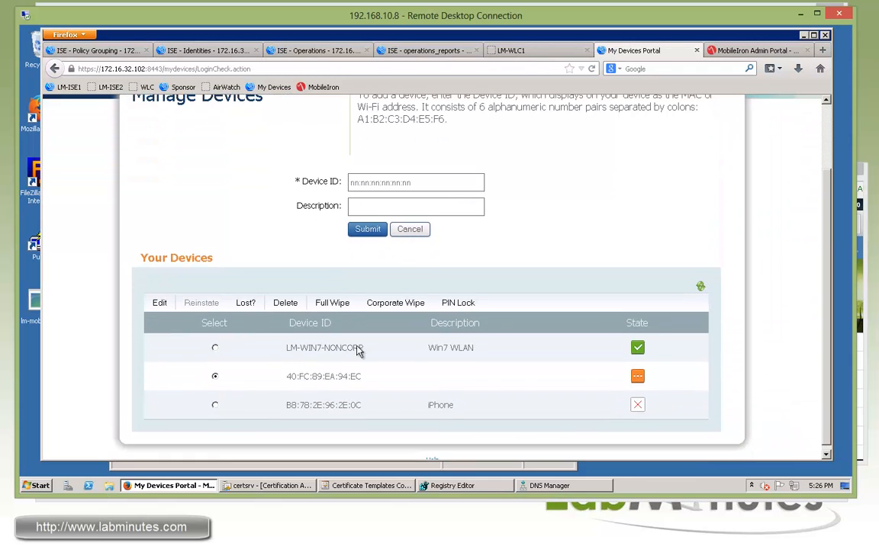
pyautogui.scroll(-3)
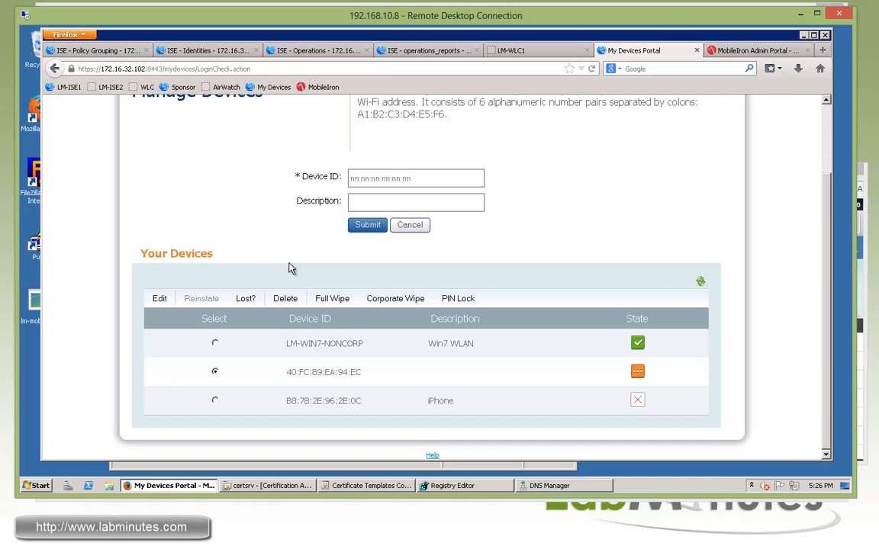
pyautogui.click(245, 298)
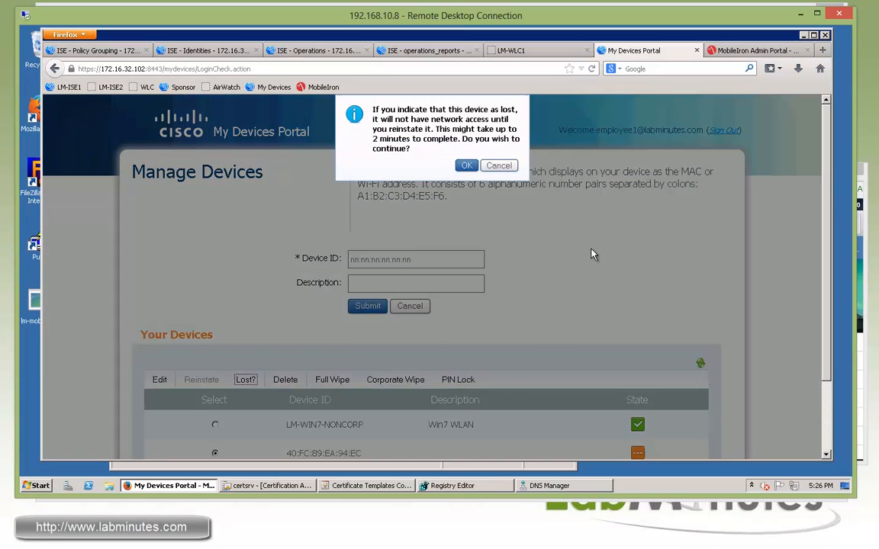
pyautogui.click(467, 166)
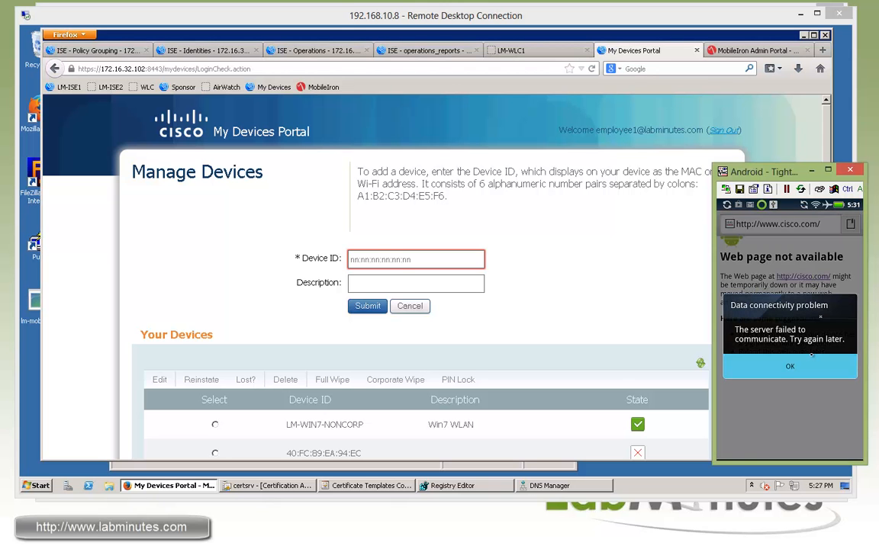
# View ISE live authentications showing the Android endpoint with WLAN_BLACKLIST authorization
pyautogui.click(318, 51)
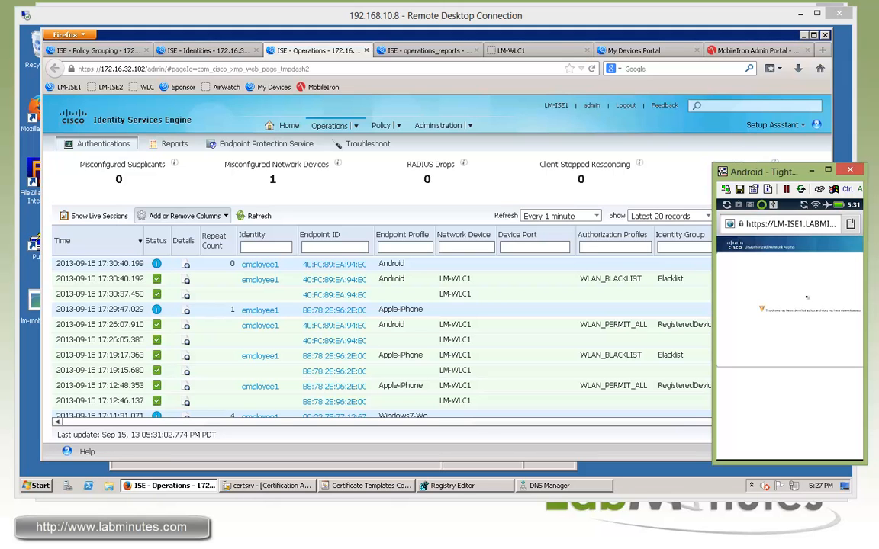
pyautogui.moveTo(793, 299)
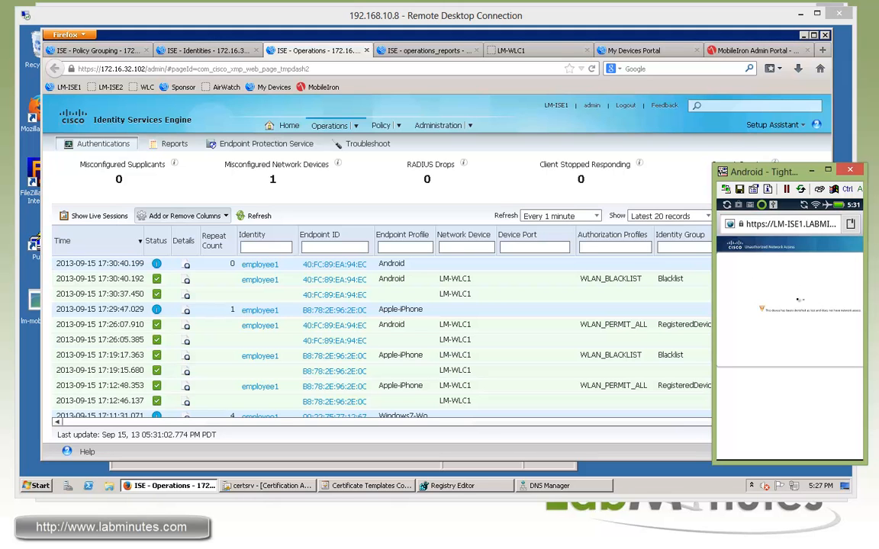